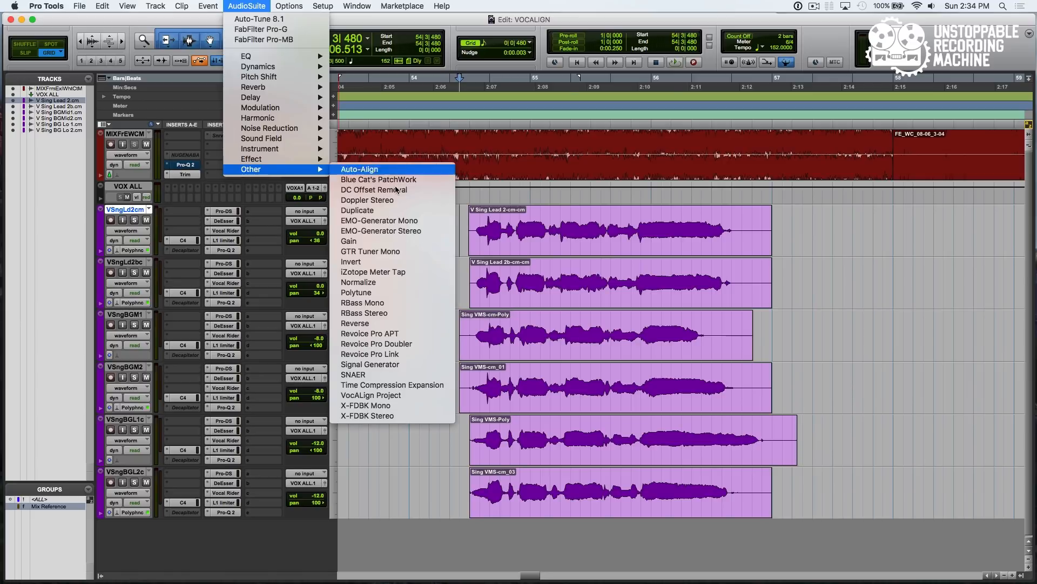
Step: Open VocALign Project and capture the lead vocal as guide and its double as dub
{"action": "left_click", "coordinate": [371, 395]}
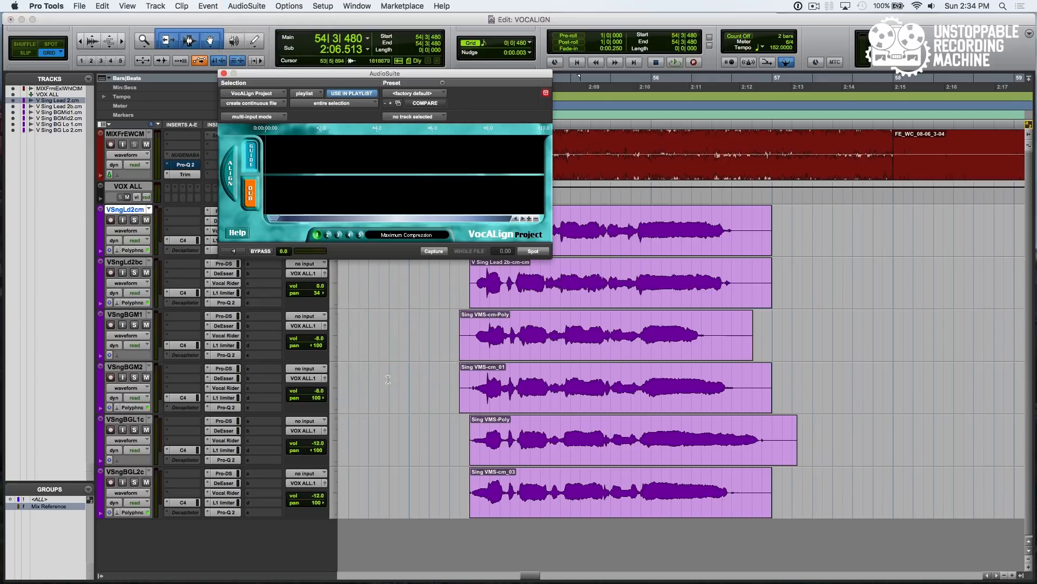
{"action": "left_click_drag", "start_coordinate": [380, 73], "coordinate": [285, 27]}
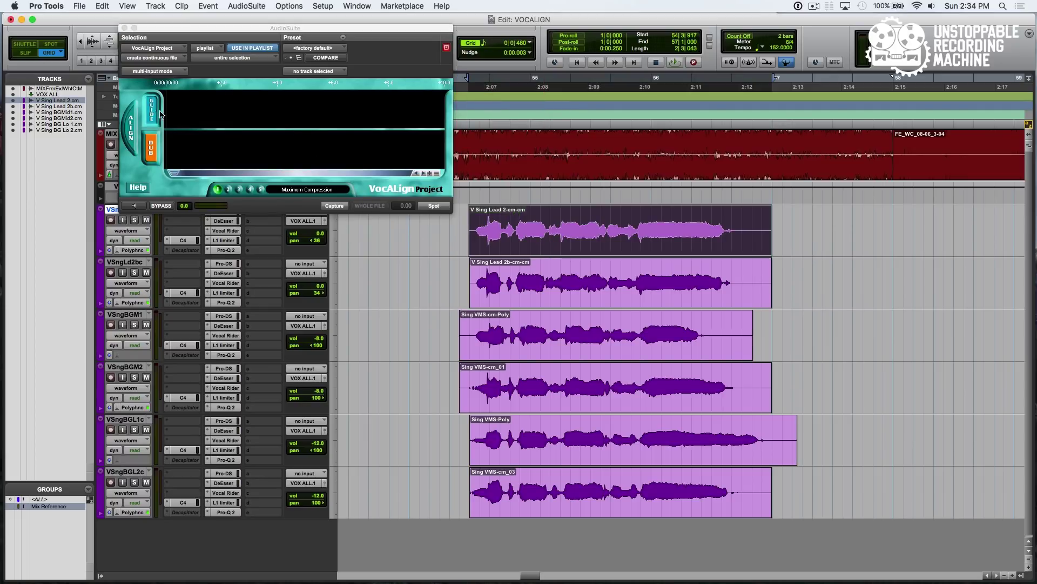
{"action": "left_click", "coordinate": [334, 205]}
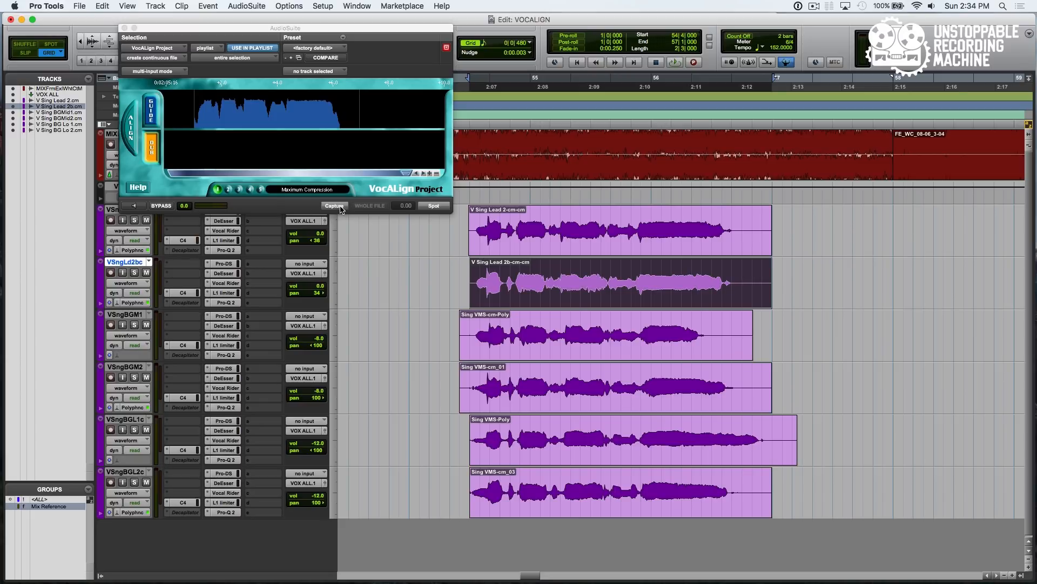
{"action": "left_click", "coordinate": [250, 190]}
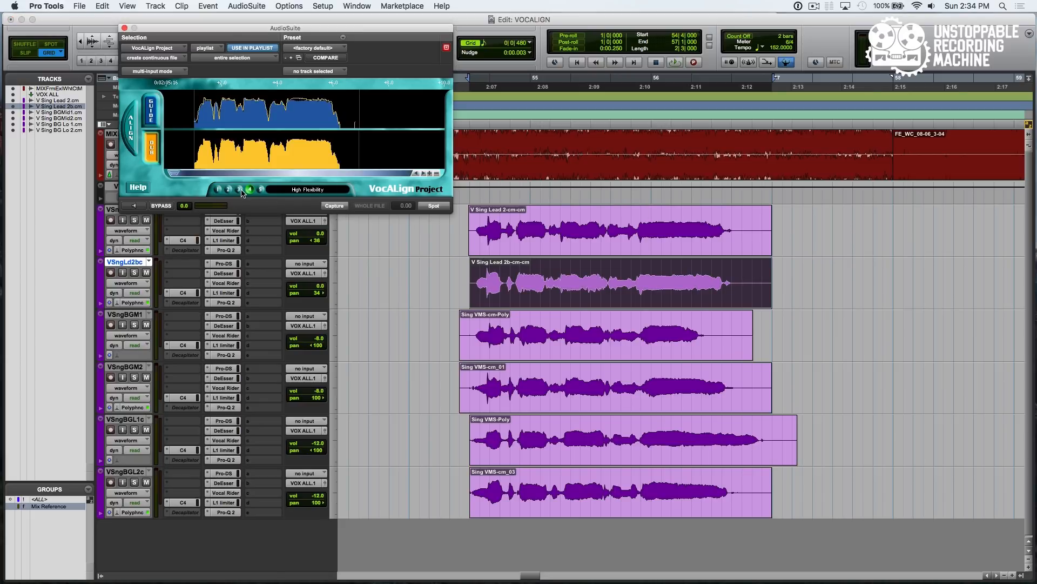
Step: Cycle through the flexibility buttons, ending on Normal Flexibility (button 3)
{"action": "left_click", "coordinate": [239, 189]}
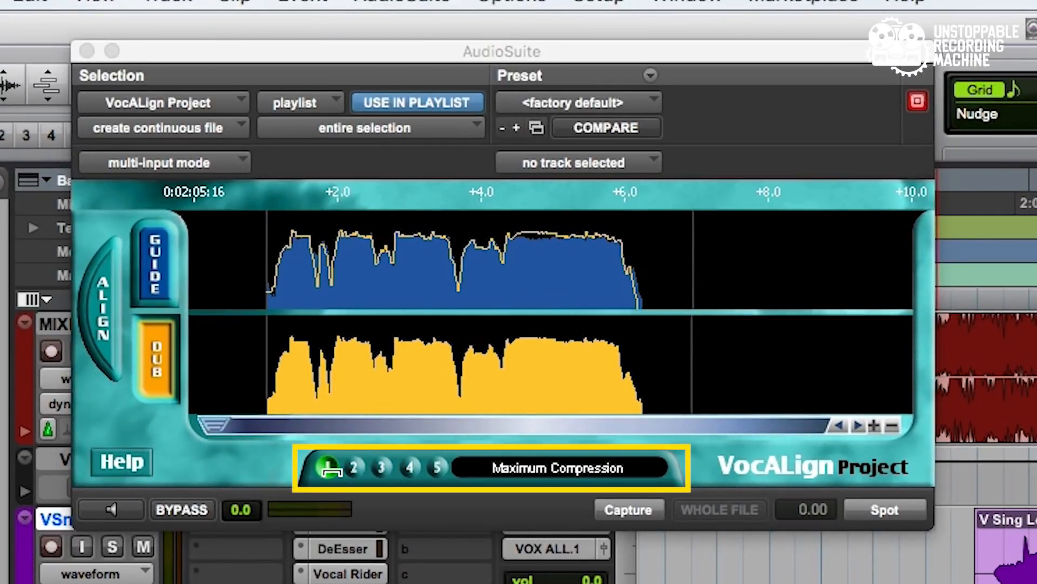
{"action": "left_click", "coordinate": [410, 467]}
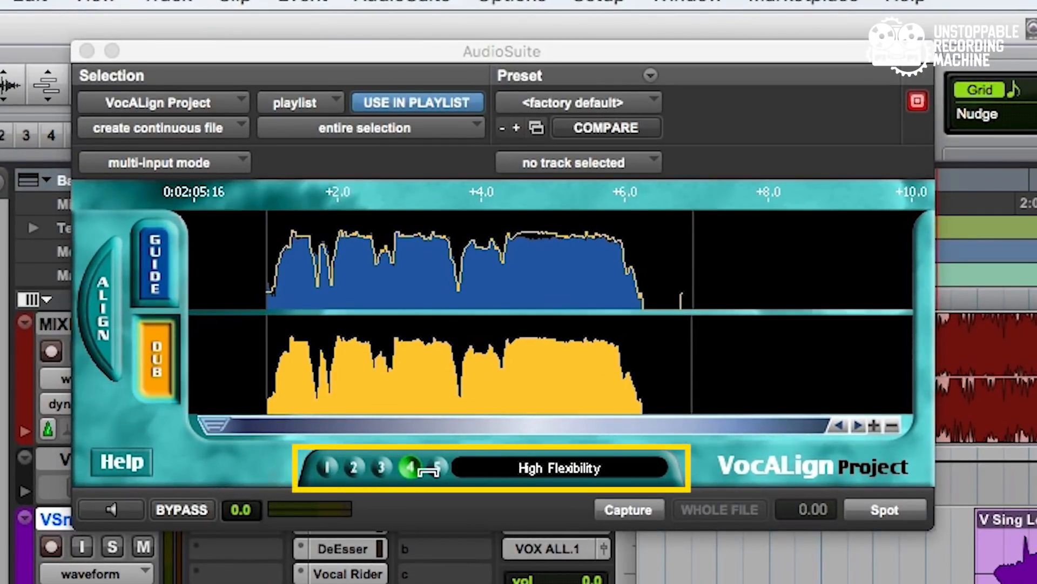
{"action": "left_click", "coordinate": [438, 467]}
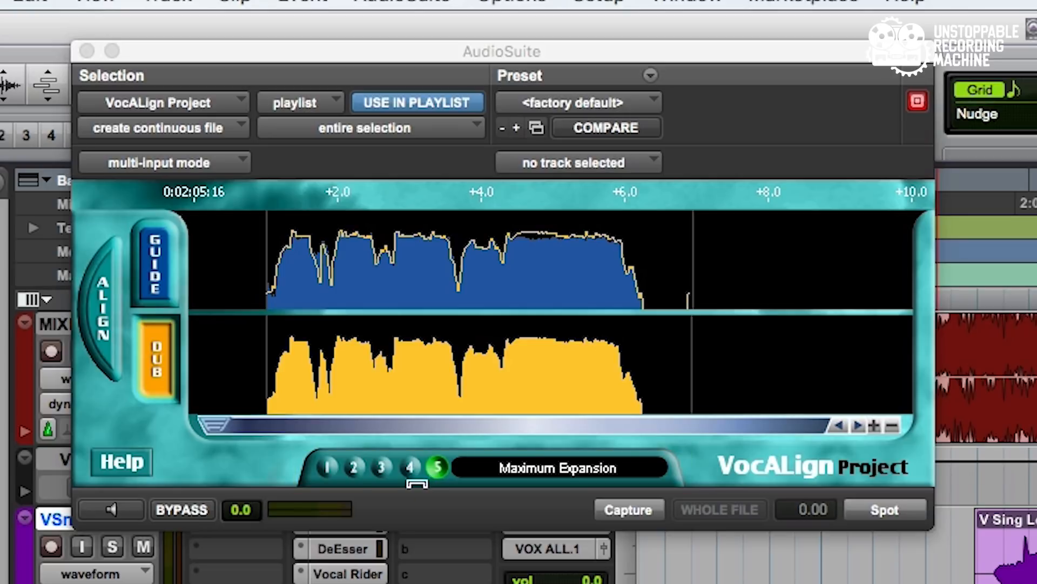
{"action": "left_click", "coordinate": [382, 467]}
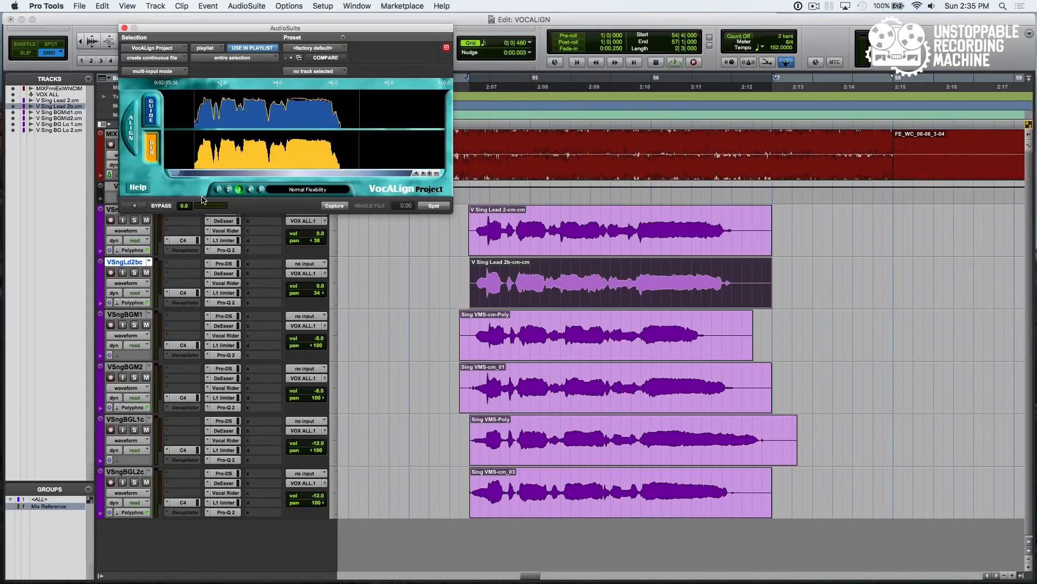
{"action": "mouse_move", "coordinate": [428, 214]}
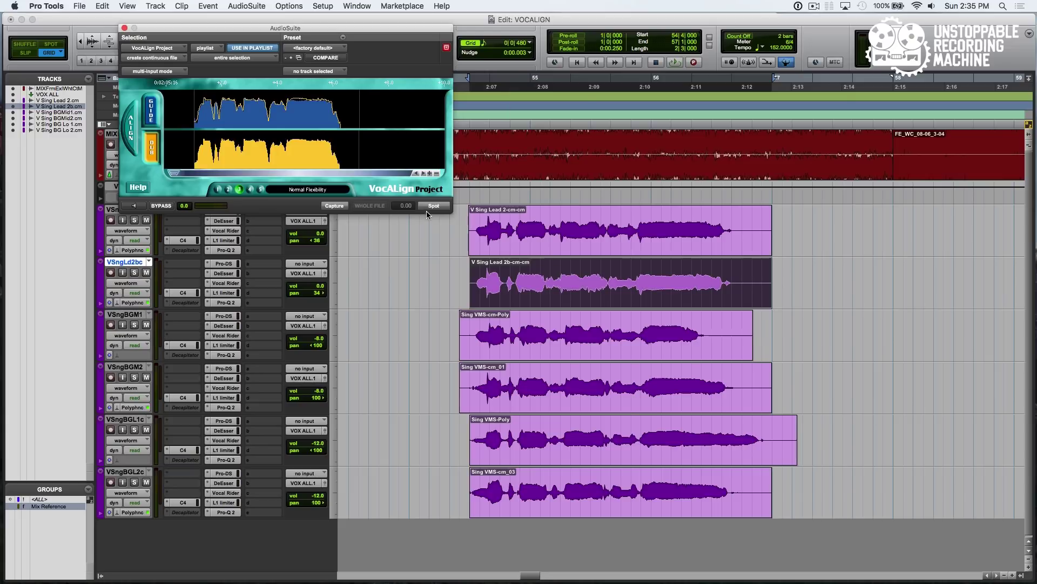
Step: Spot the captured double vocal, creating a VAProj_01 aligned clip
{"action": "left_click", "coordinate": [434, 205]}
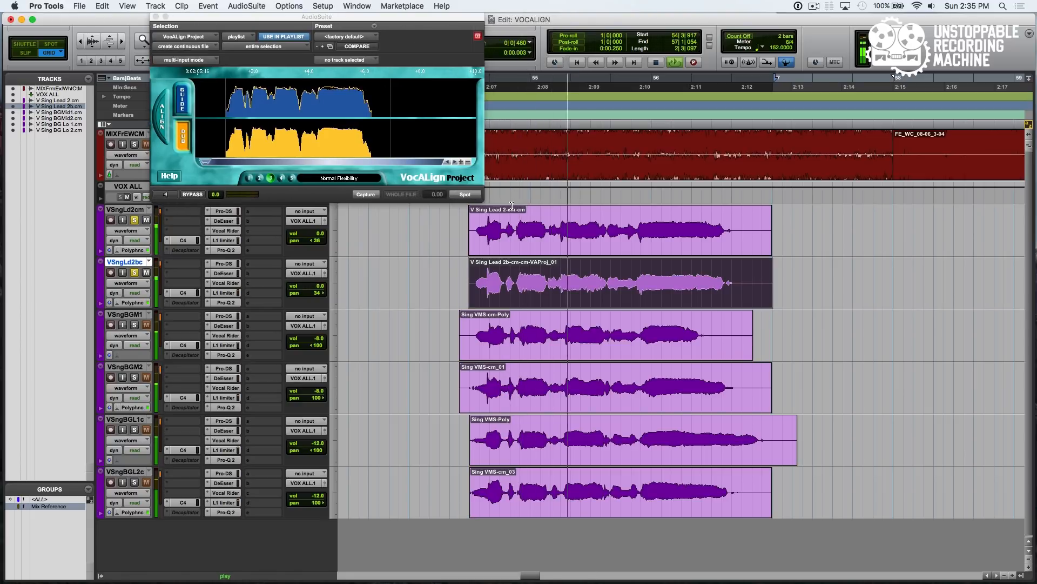
{"action": "mouse_move", "coordinate": [511, 206]}
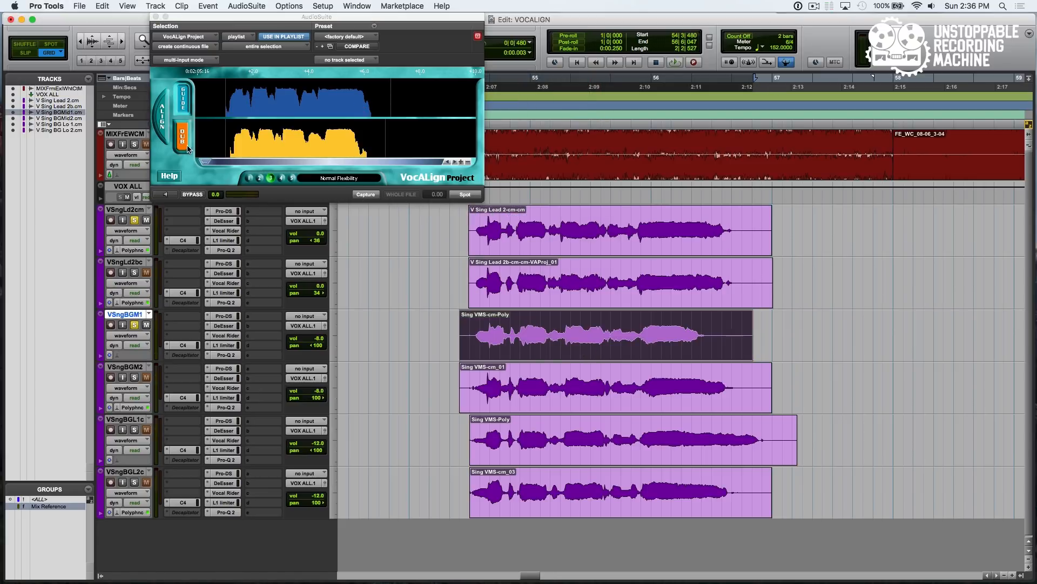
Step: Capture VSngBGM1 as dub and spot it into a VAProj_01 clip
{"action": "left_click", "coordinate": [365, 194]}
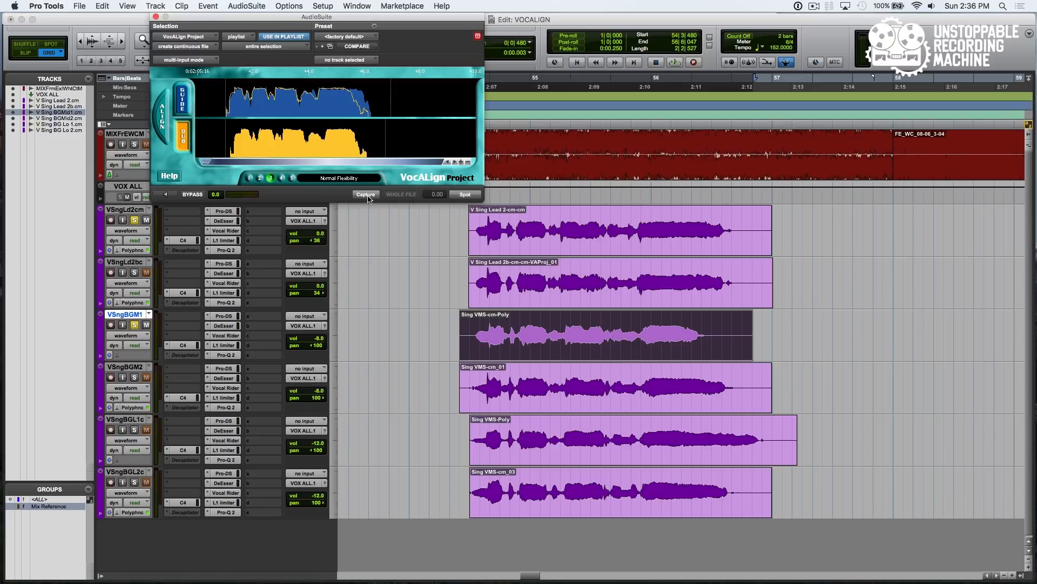
{"action": "mouse_move", "coordinate": [370, 117]}
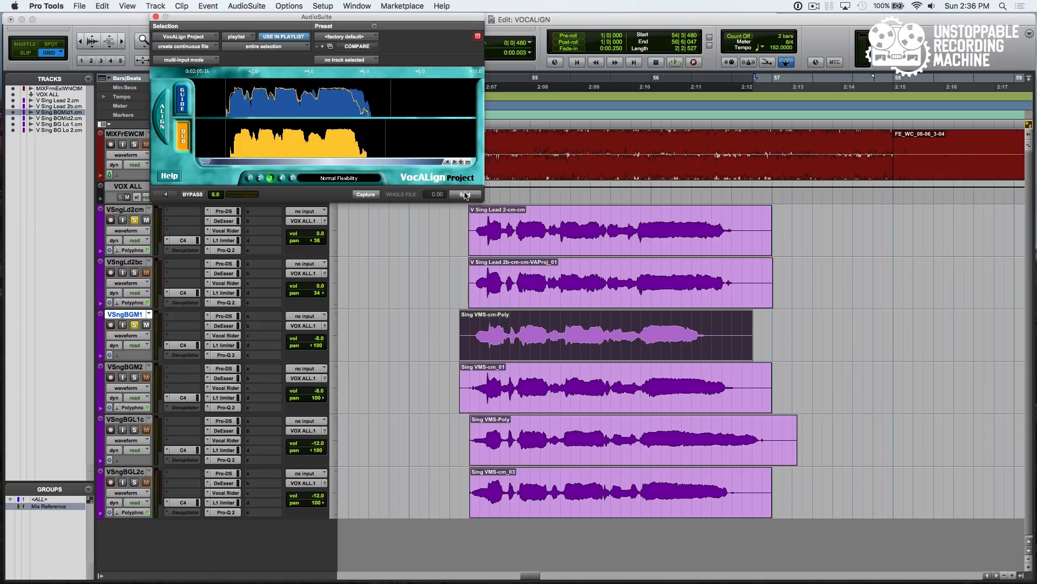
{"action": "left_click", "coordinate": [466, 194]}
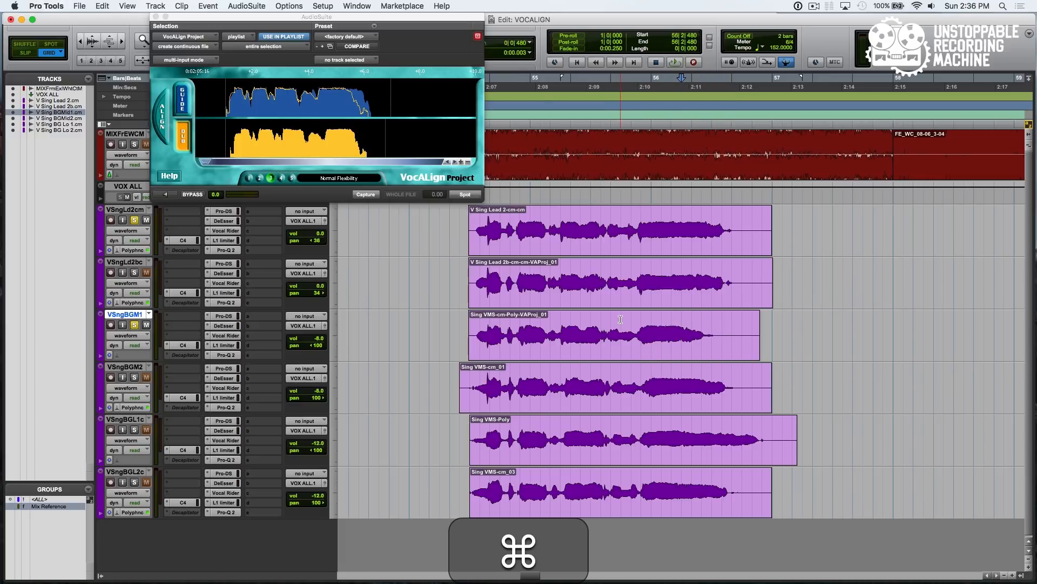
Step: Undo the VSngBGM1 alignment and select Maximum Expansion flexibility (button 5) to reprocess it
{"action": "key", "text": "cmd+z"}
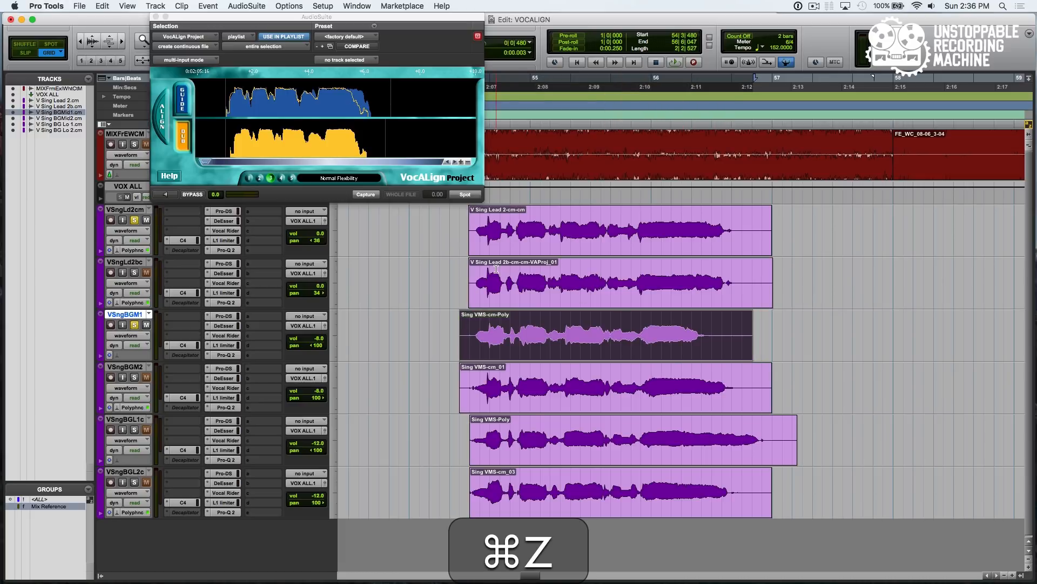
{"action": "key", "text": "cmd+z"}
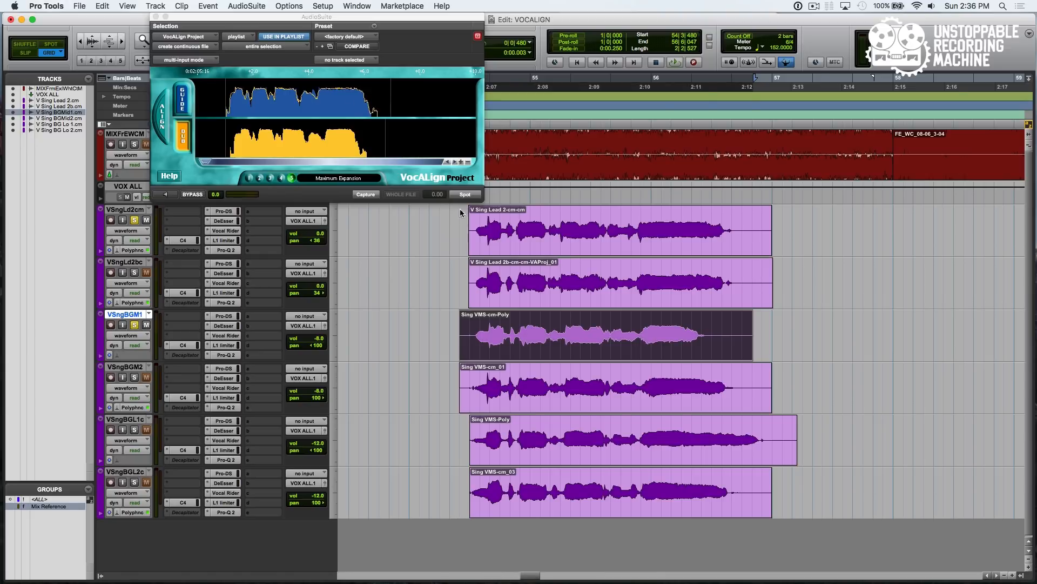
{"action": "mouse_move", "coordinate": [353, 91]}
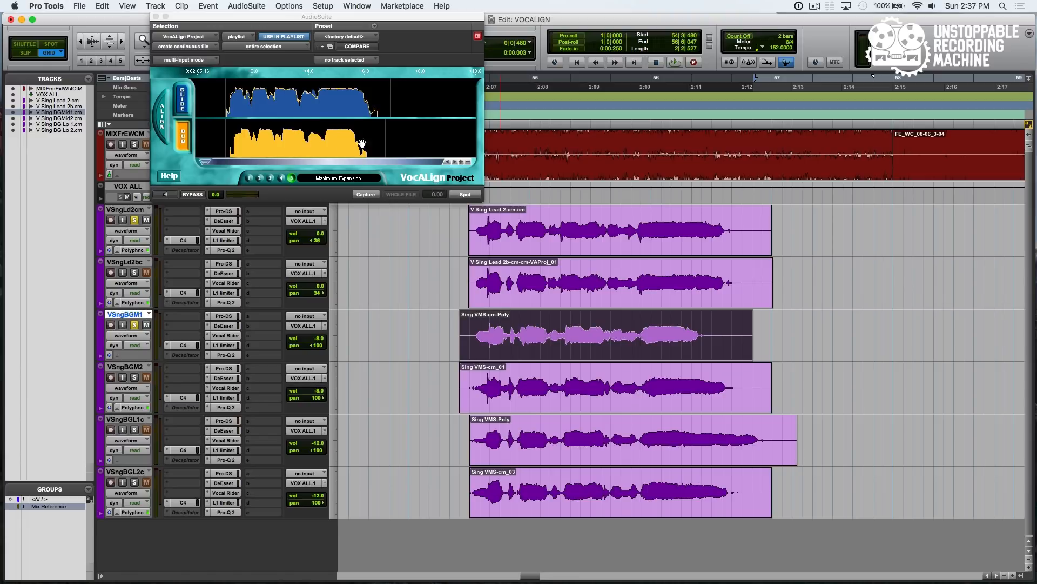
{"action": "mouse_move", "coordinate": [396, 135]}
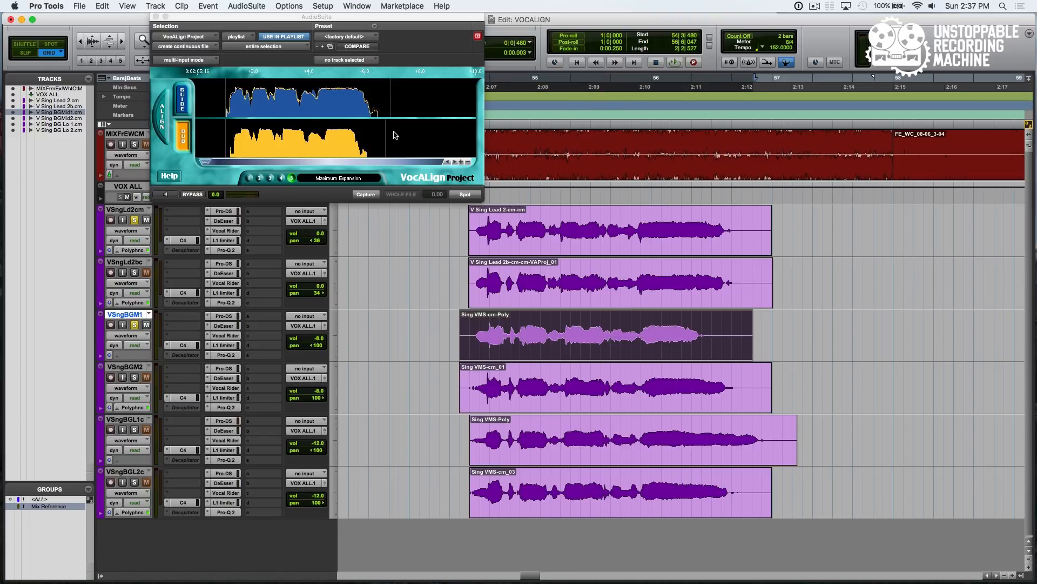
{"action": "left_click", "coordinate": [270, 177]}
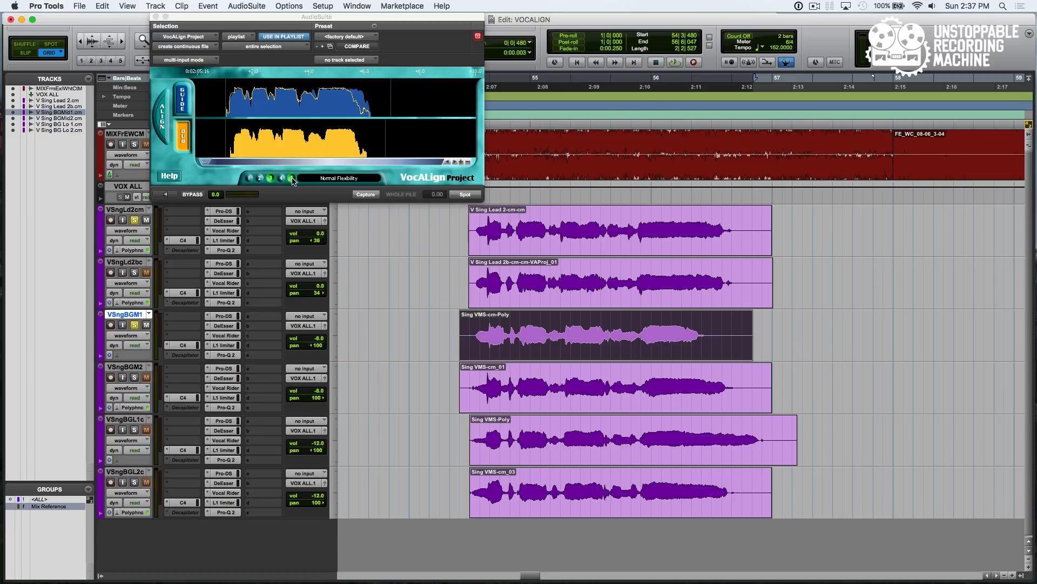
{"action": "left_click", "coordinate": [271, 177]}
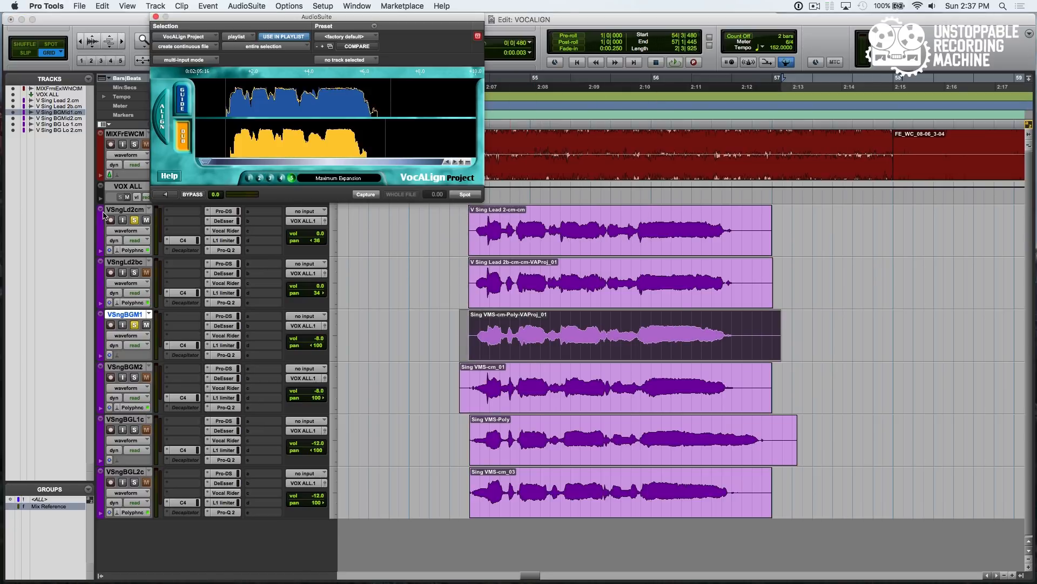
{"action": "key", "text": "space"}
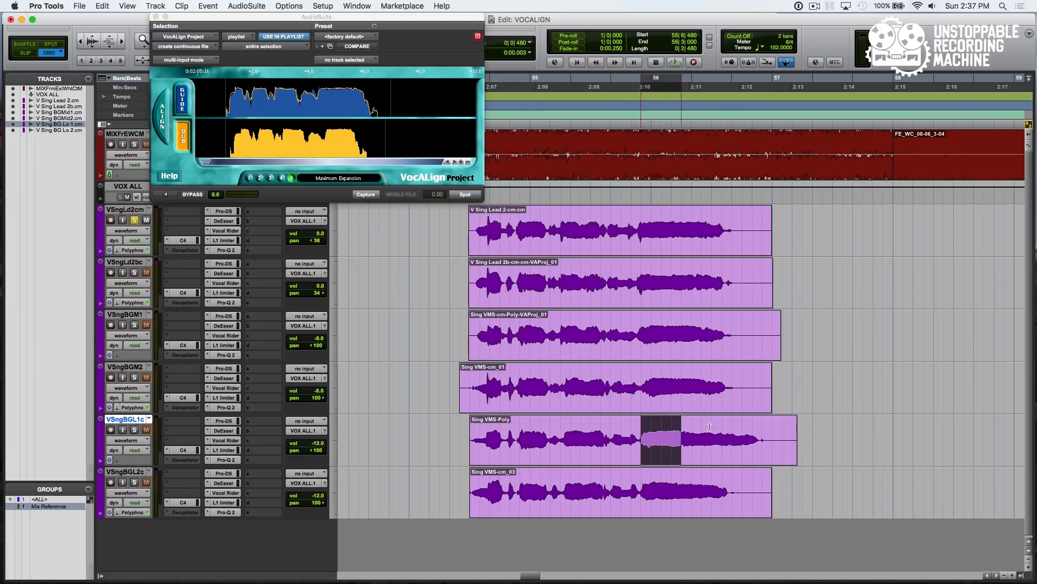
Step: Align VSngBGL1c with Maximum Compression flexibility into a VAProj_01 clip
{"action": "left_click", "coordinate": [680, 440]}
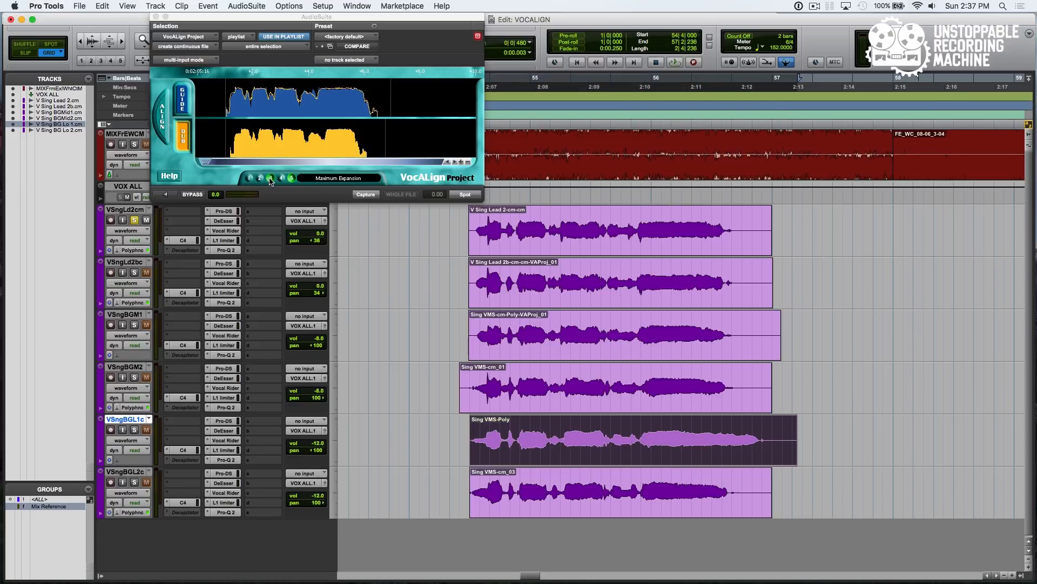
{"action": "left_click", "coordinate": [249, 177]}
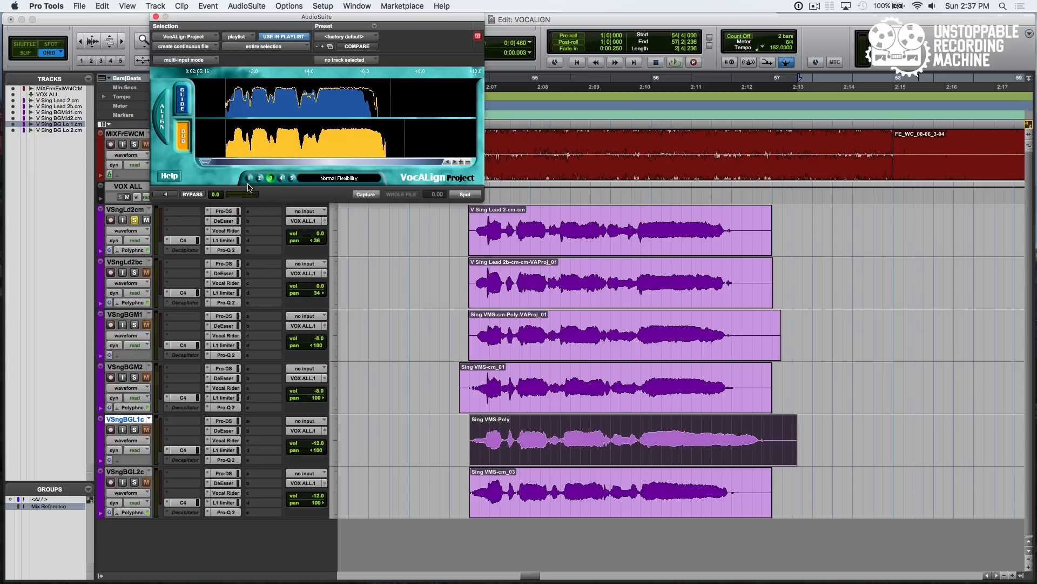
{"action": "left_click", "coordinate": [250, 177]}
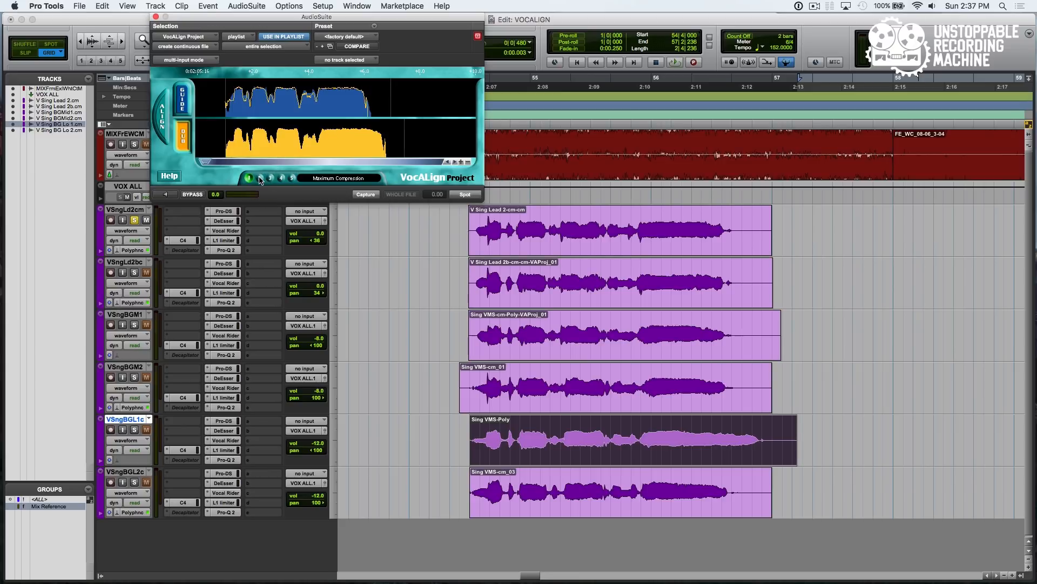
{"action": "left_click", "coordinate": [259, 177]}
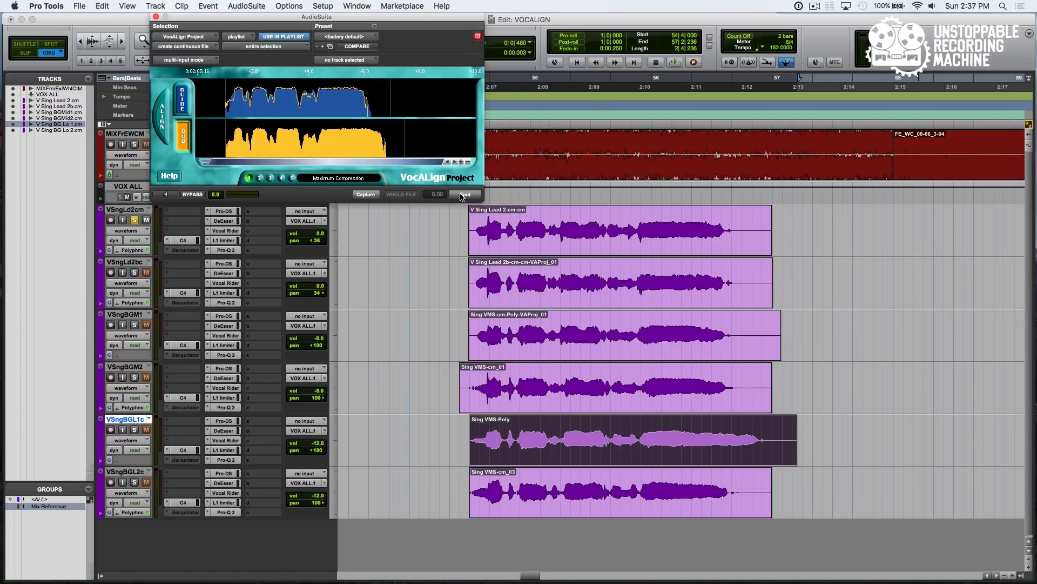
{"action": "left_click", "coordinate": [465, 194]}
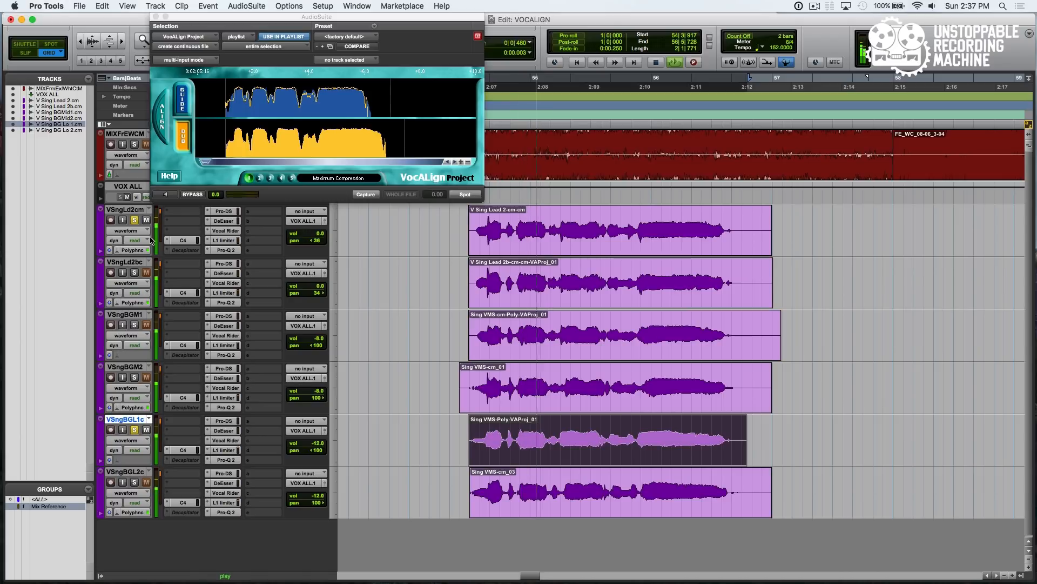
{"action": "mouse_move", "coordinate": [135, 240]}
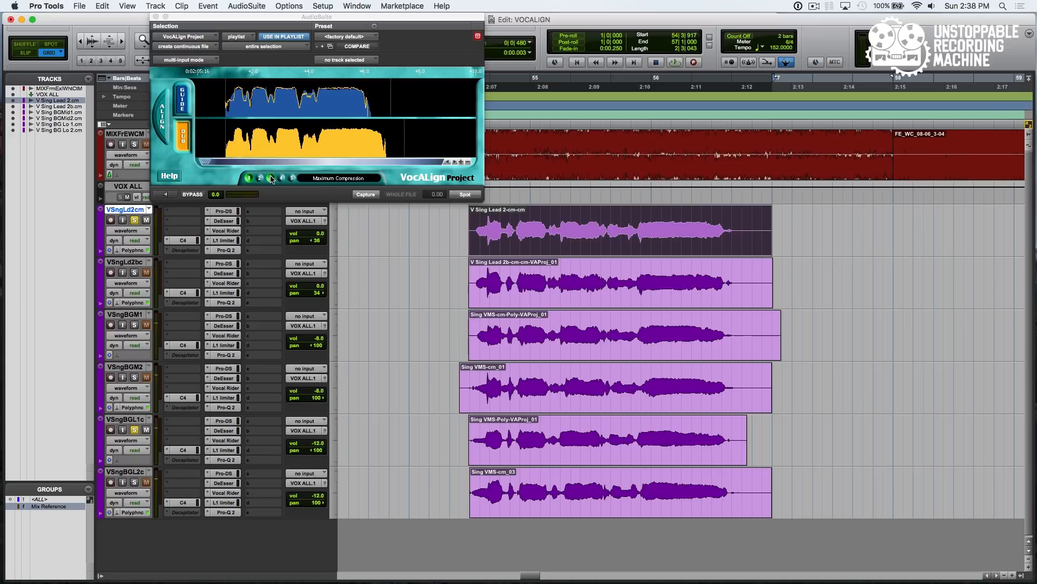
Step: With Normal Flexibility, capture and spot VSngBGM2 and VSngBGL2c into VAProj clips
{"action": "left_click", "coordinate": [270, 177]}
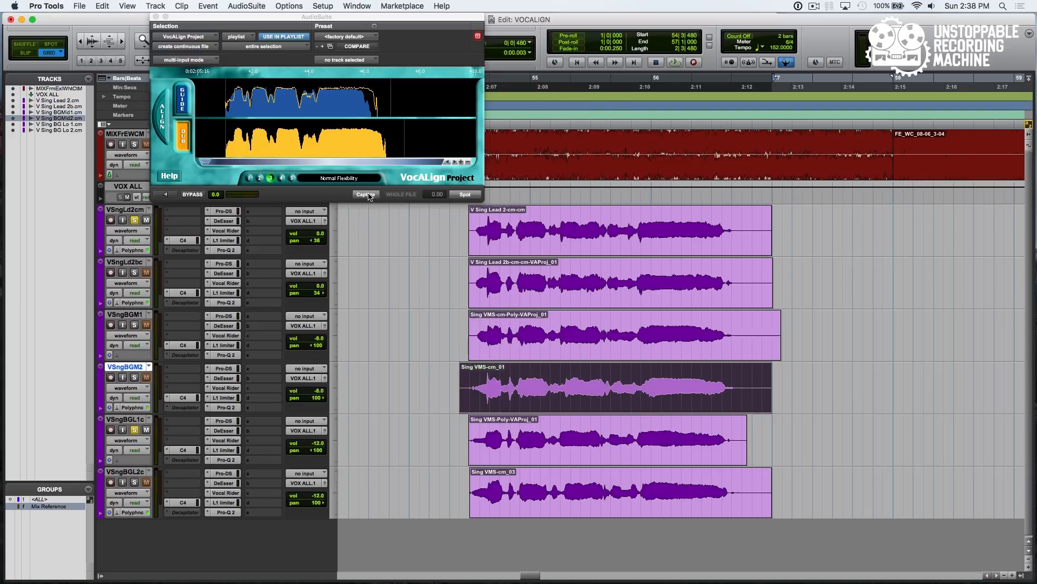
{"action": "left_click", "coordinate": [365, 194]}
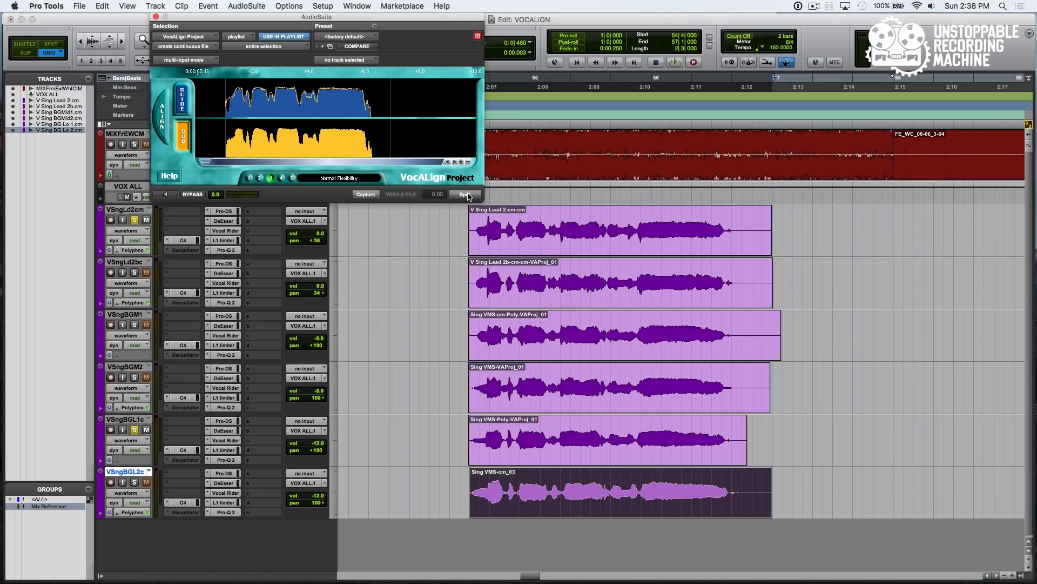
{"action": "left_click", "coordinate": [465, 194]}
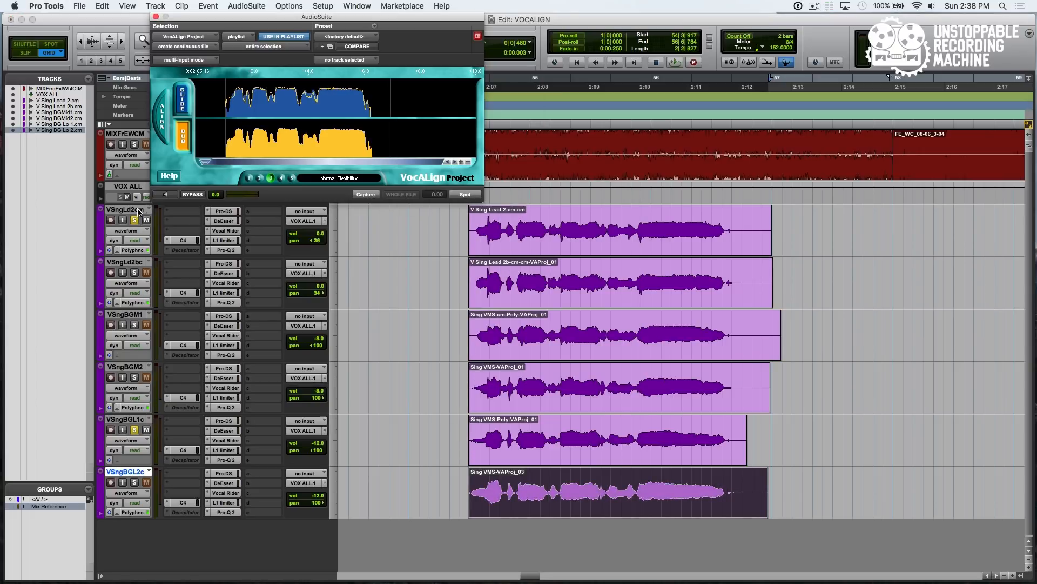